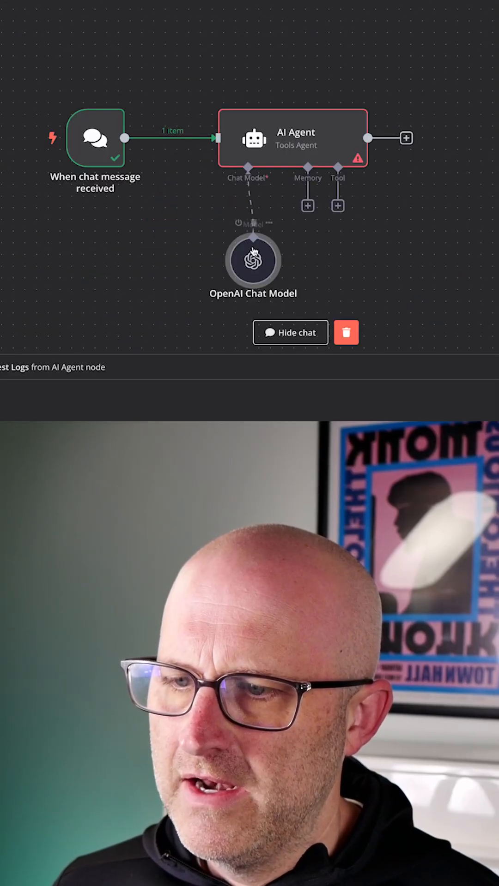
- Reposition the OpenAI Chat Model node down-left of the AI Agent, keeping its model link
drag(253, 261, 206, 261)
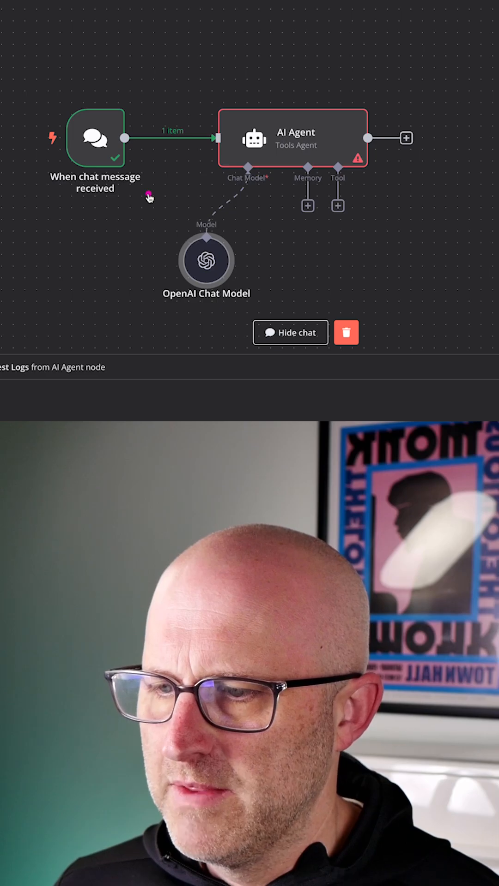
mouse_move(288, 319)
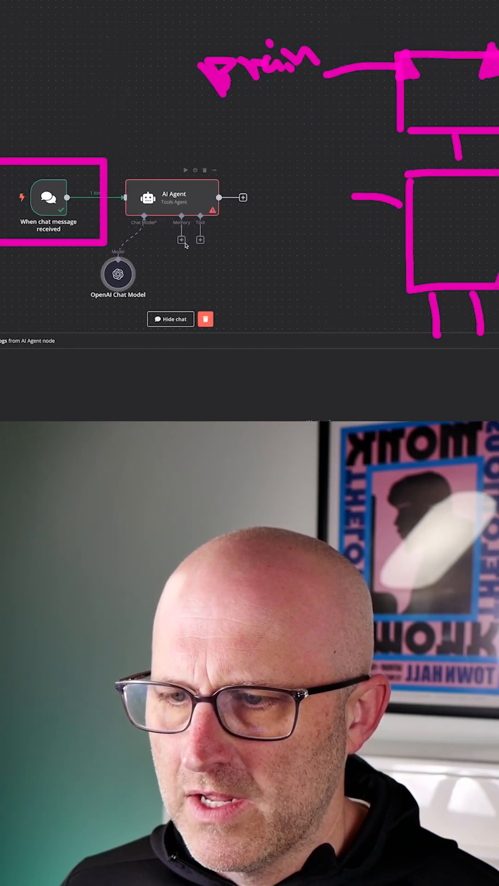
- Attach Window Buffer Memory (easiest) to the AI Agent's Memory connector
click(181, 239)
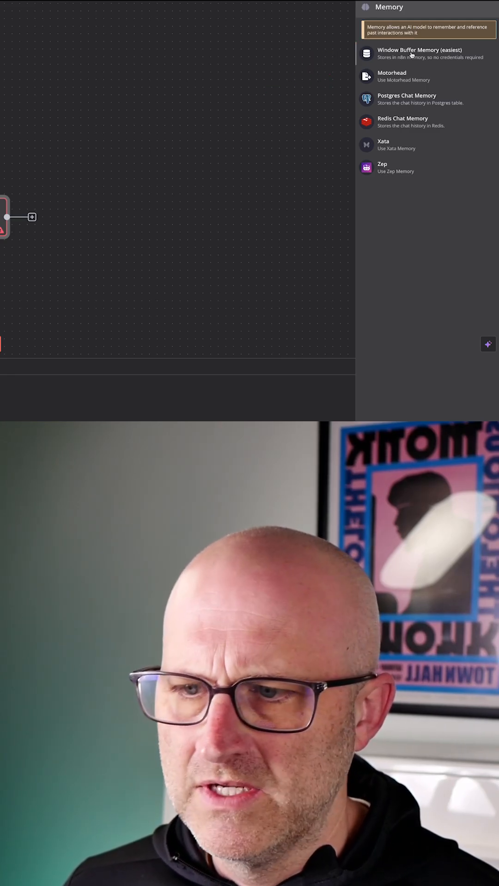
click(419, 50)
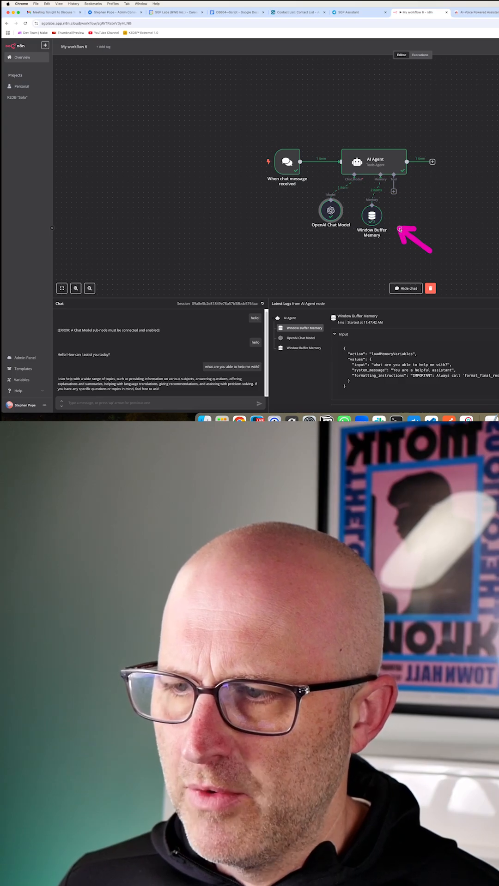
- Review the agent's chat replies to 'hello' and 'what are you able to help me with?' in the logs
click(286, 162)
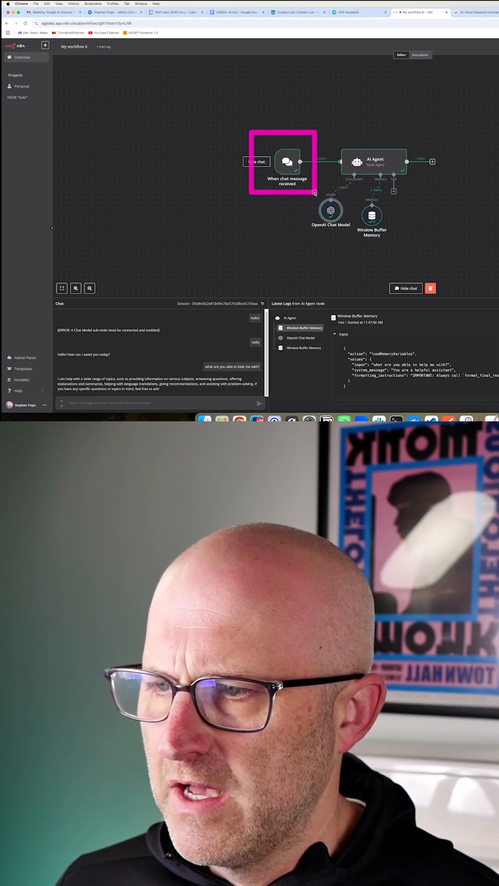